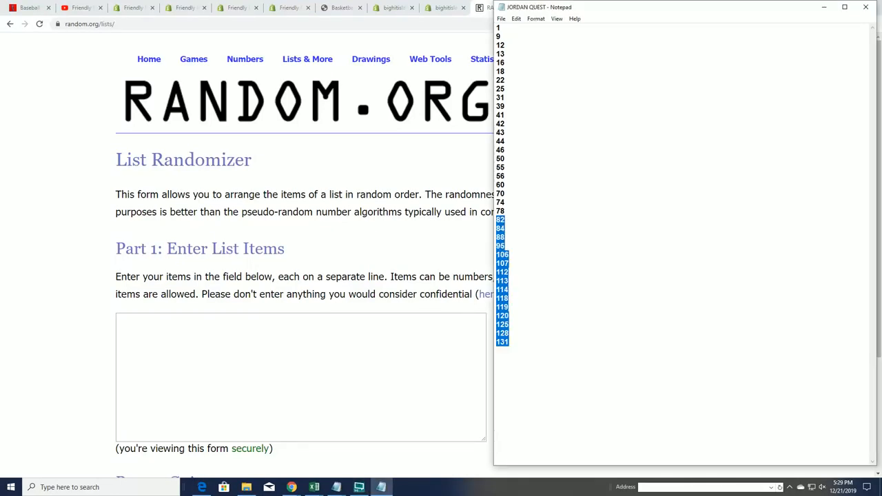
- Randomize the 37 pasted numbers, reshuffle four more times, and select the top result
{"action": "left_click", "coordinate": [516, 18]}
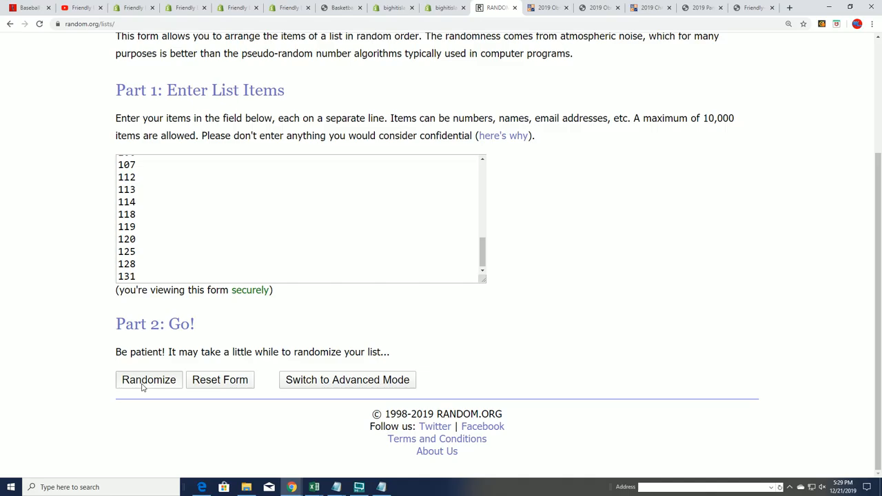
{"action": "left_click", "coordinate": [149, 379]}
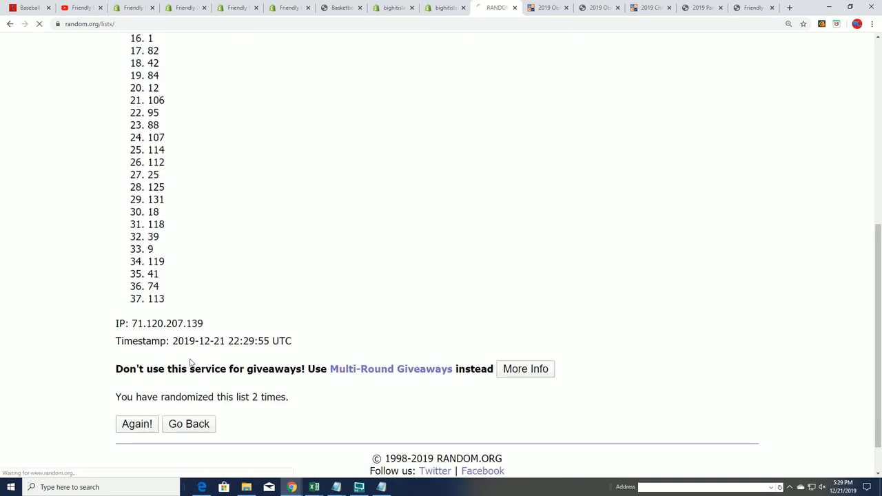
{"action": "left_click", "coordinate": [136, 424]}
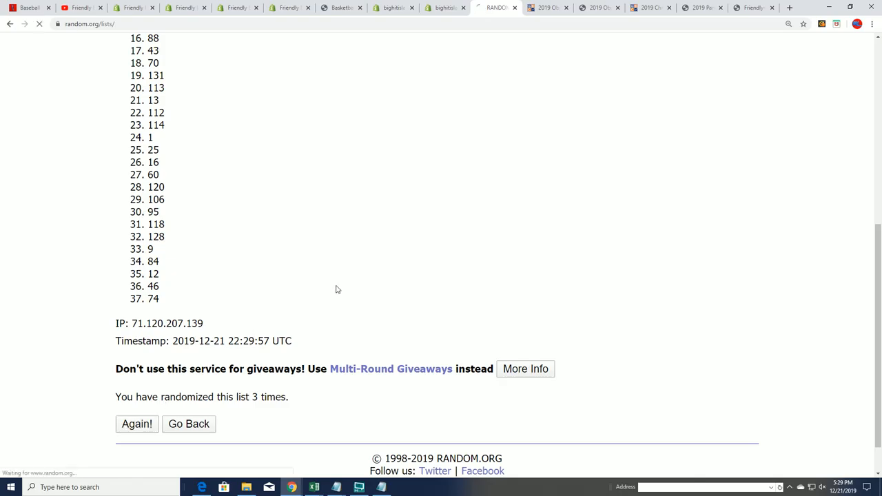
{"action": "left_click", "coordinate": [137, 423]}
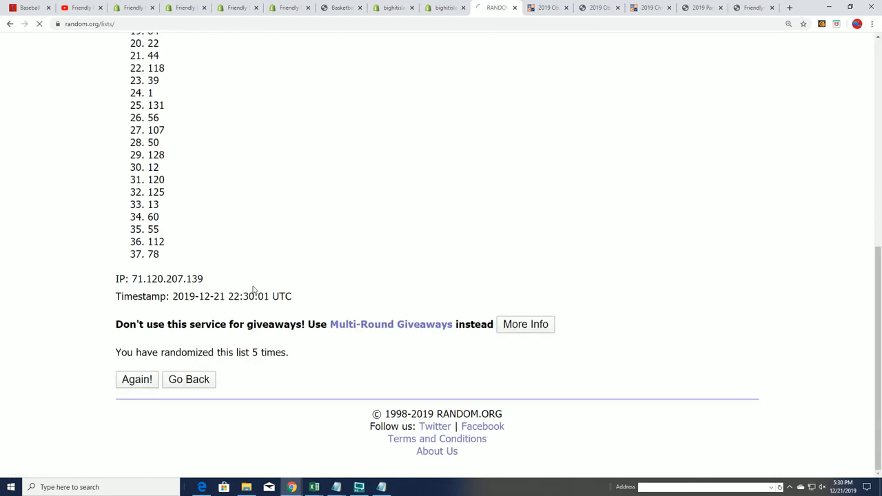
{"action": "left_click", "coordinate": [137, 379]}
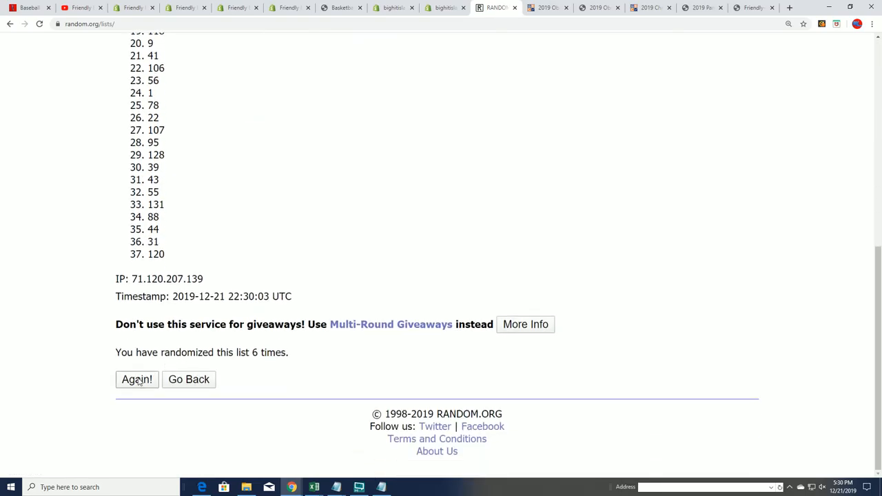
{"action": "left_click", "coordinate": [136, 379]}
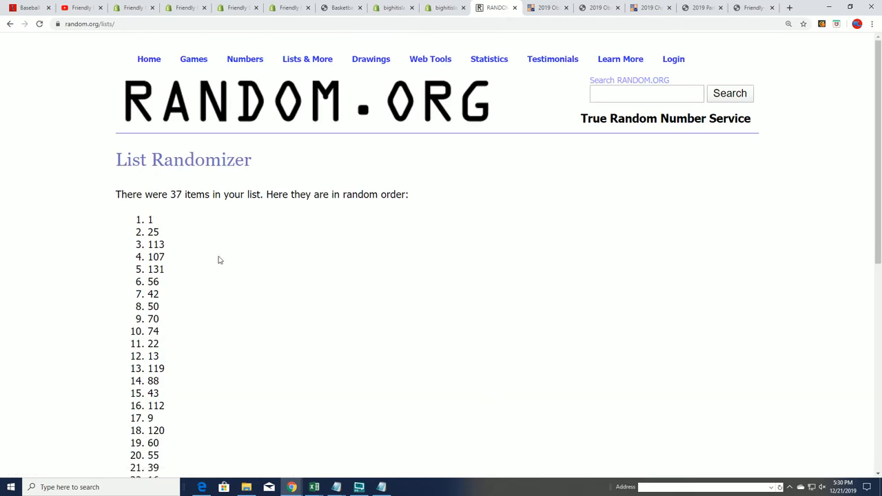
{"action": "double_click", "coordinate": [150, 219]}
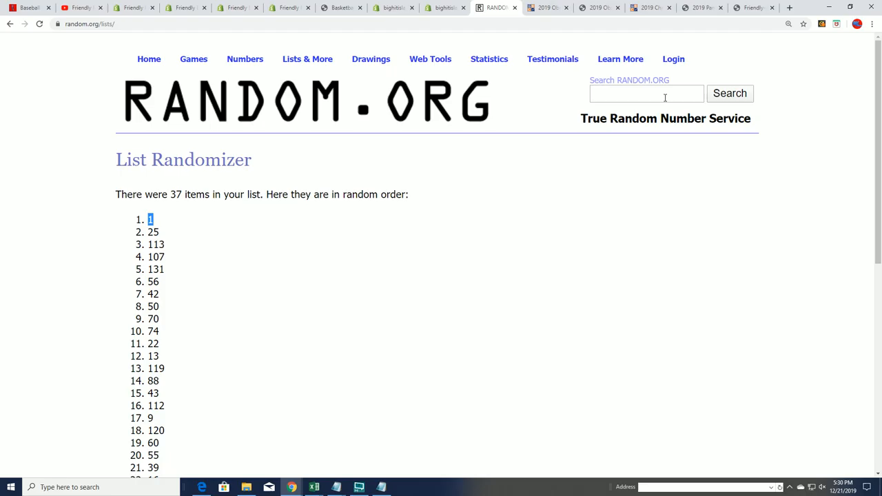
{"action": "mouse_move", "coordinate": [424, 192]}
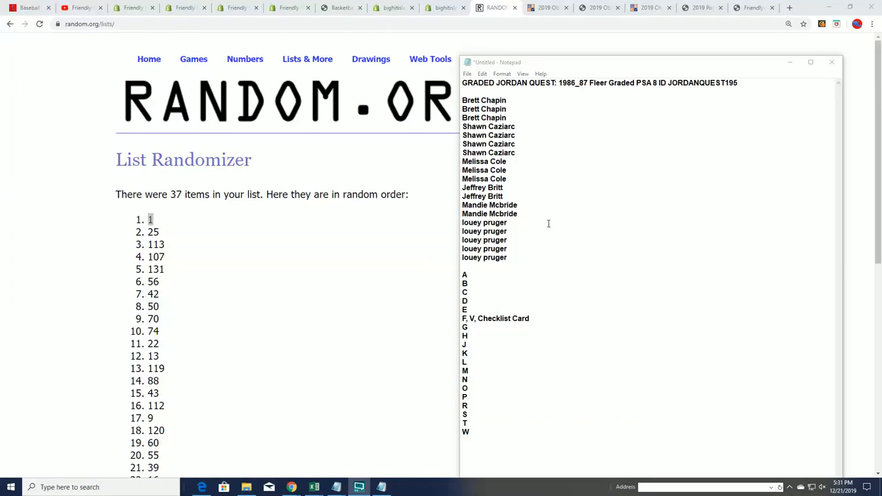
- Copy the owner names from the note into the List Randomizer and randomize them
{"action": "left_click_drag", "start_coordinate": [483, 100], "coordinate": [485, 257]}
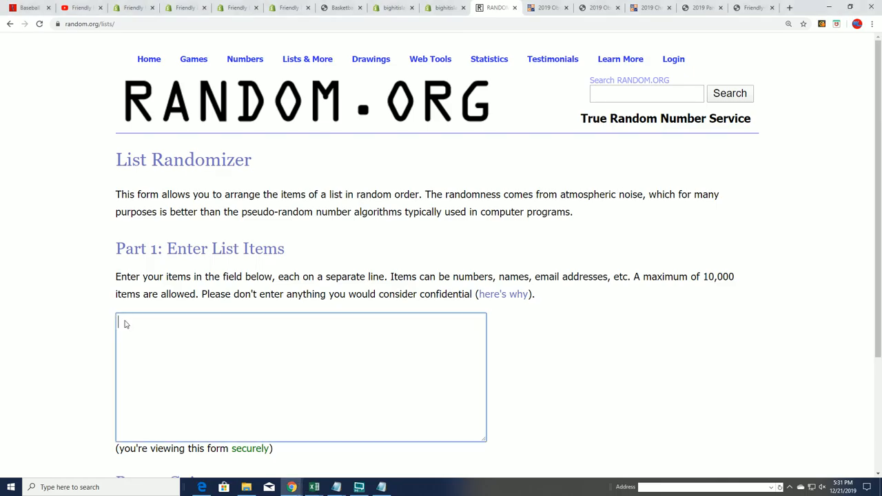
{"action": "type", "text": "Melissa Cole"}
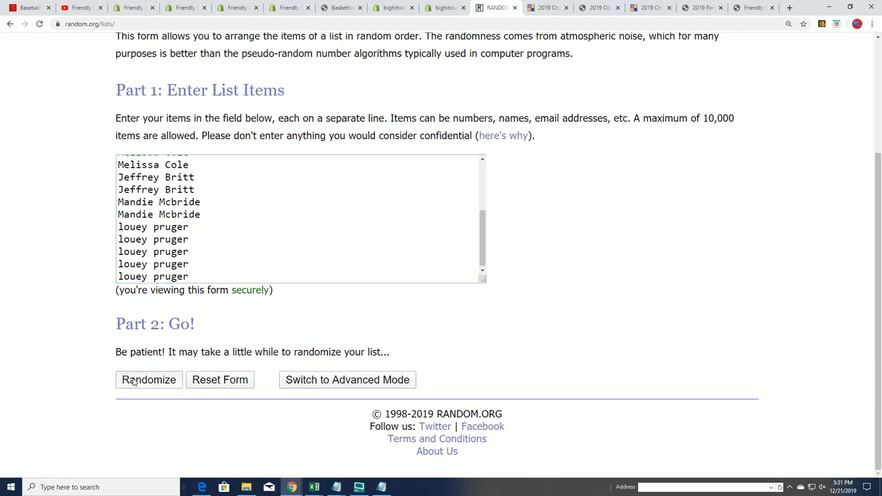
{"action": "left_click", "coordinate": [148, 380]}
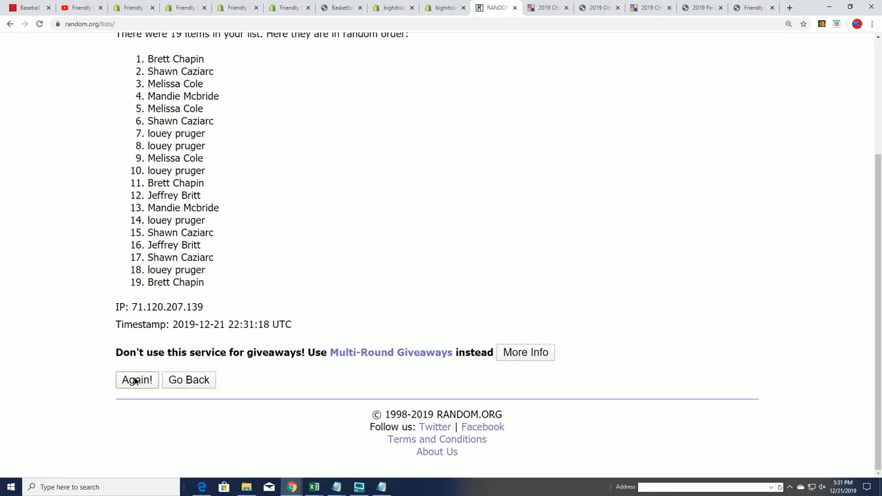
- Reshuffle the 19 owner names six more times with Again!
{"action": "left_click", "coordinate": [137, 380]}
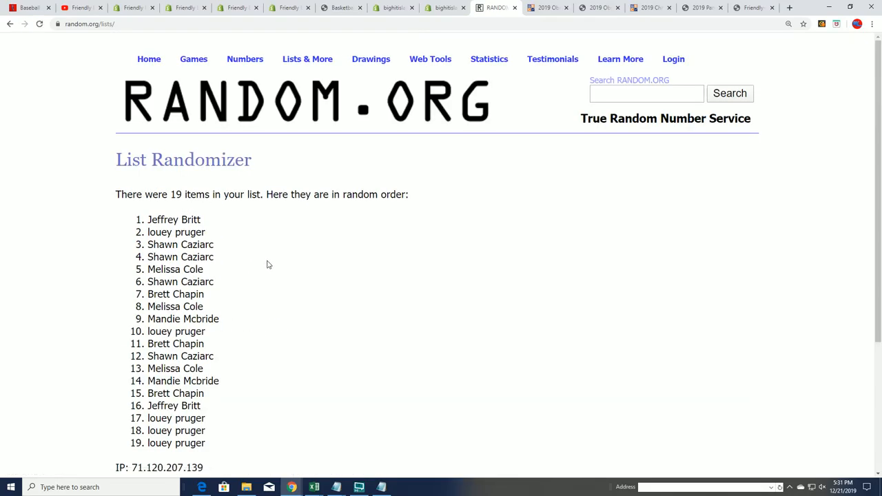
{"action": "scroll", "scroll_direction": "down", "scroll_amount": 3}
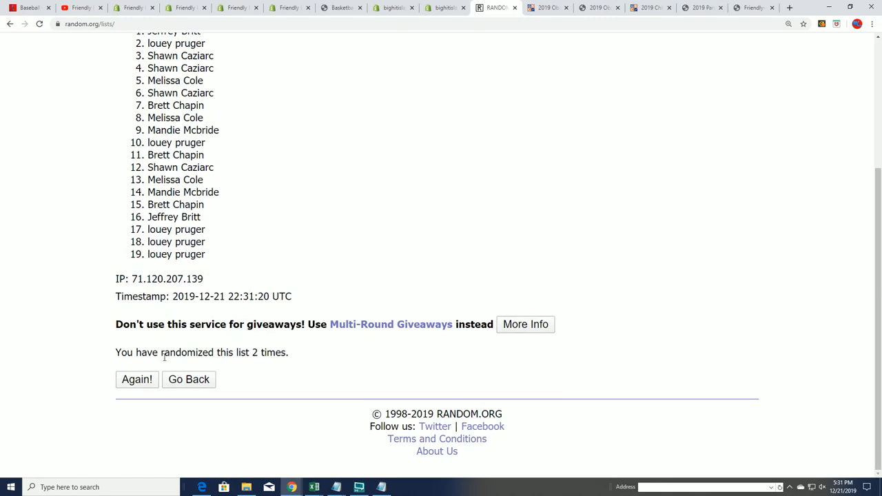
{"action": "left_click", "coordinate": [136, 379]}
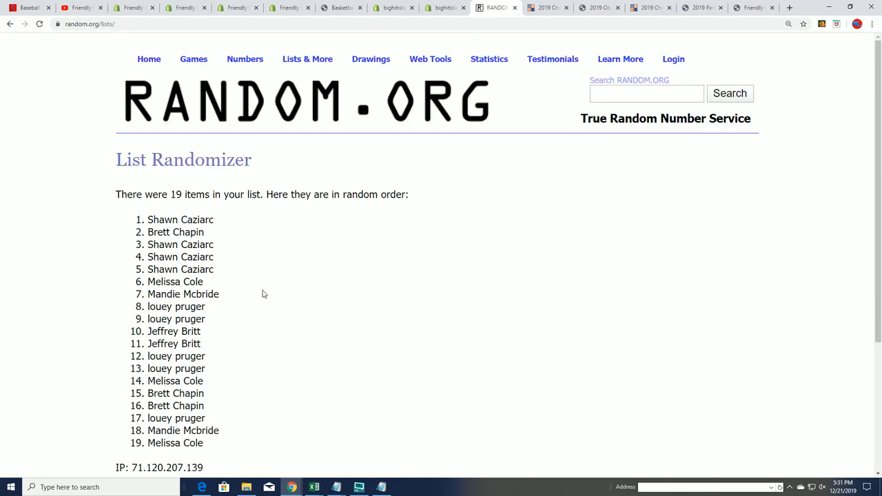
{"action": "scroll", "scroll_direction": "down", "scroll_amount": 3}
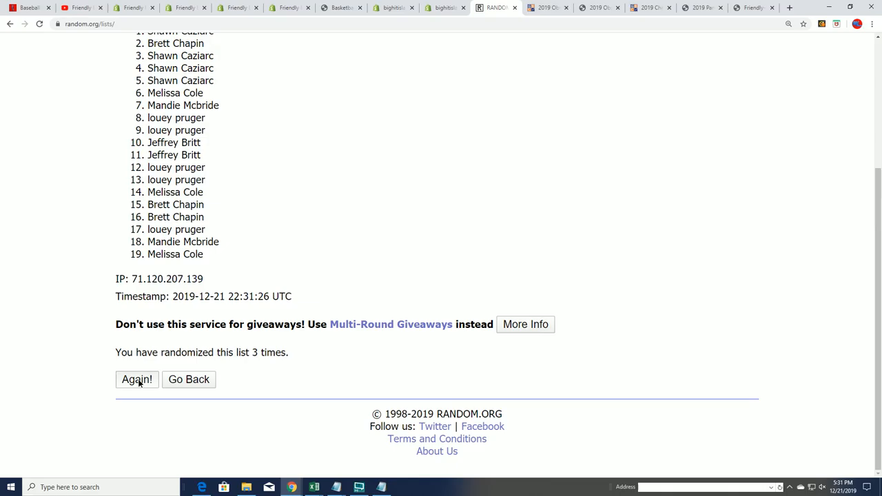
{"action": "left_click", "coordinate": [136, 379]}
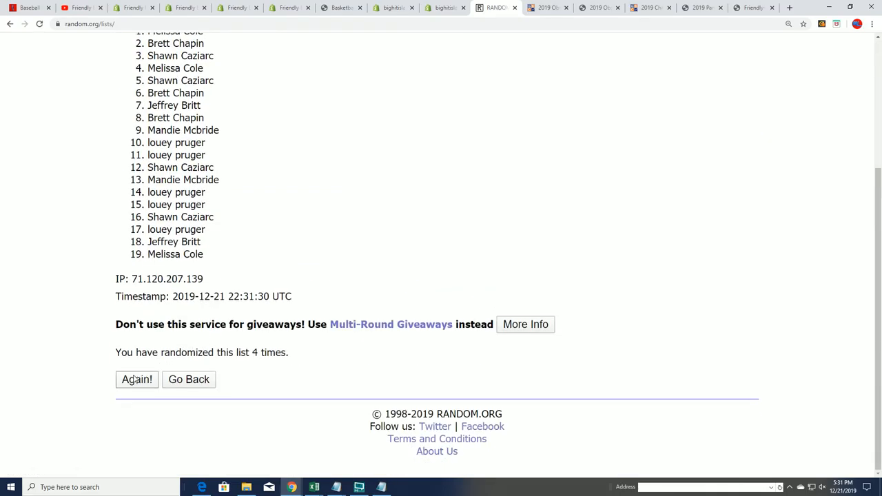
{"action": "left_click", "coordinate": [136, 379]}
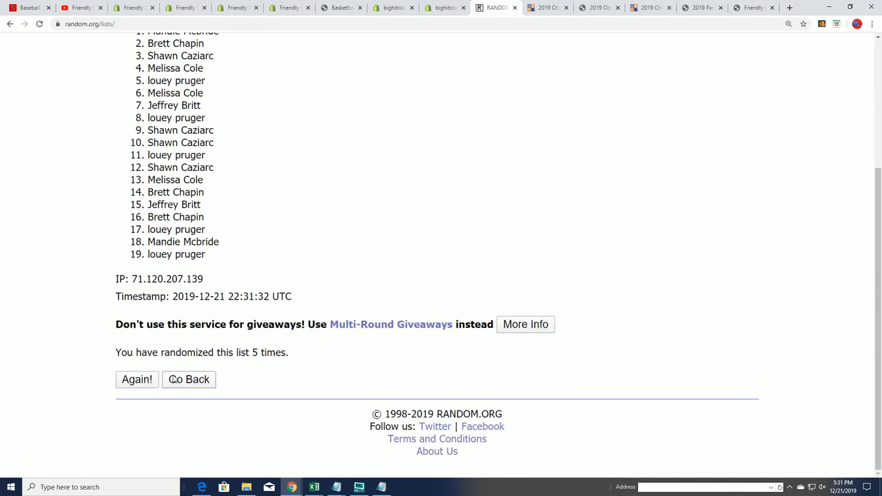
{"action": "left_click", "coordinate": [137, 379]}
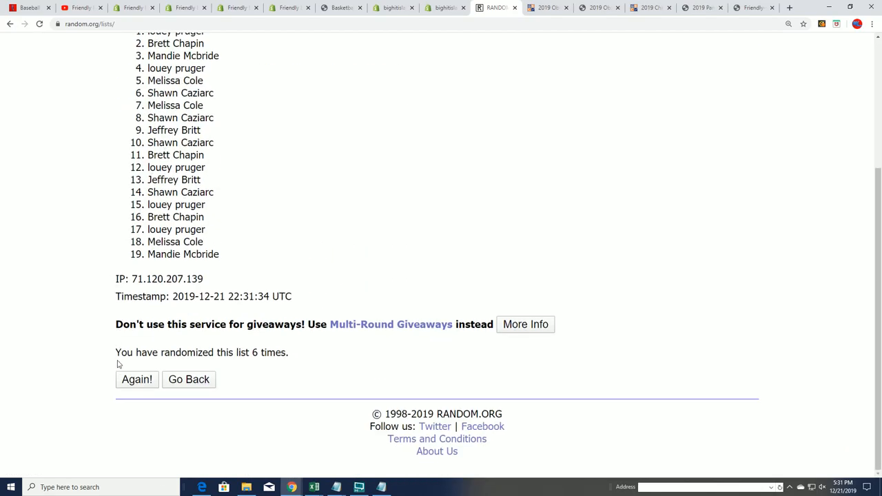
{"action": "left_click", "coordinate": [136, 379]}
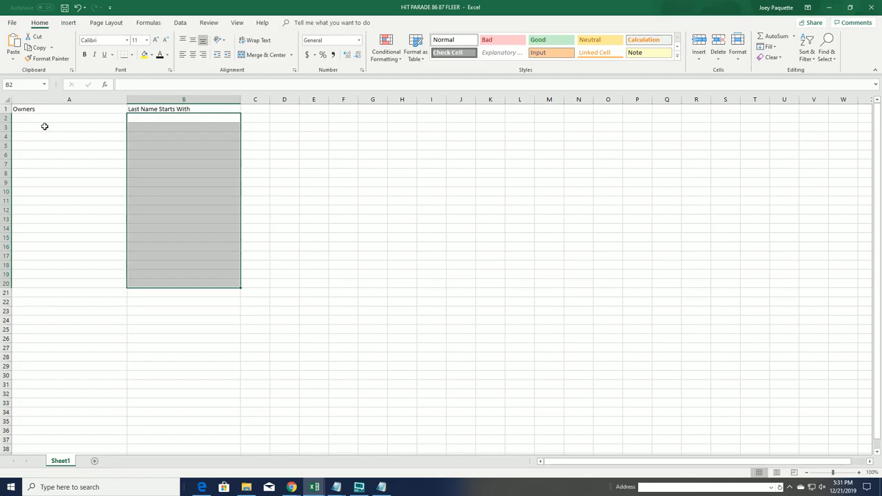
- Paste the shuffled owner names under Owners in column A, then return to Chrome
{"action": "key", "text": "ctrl+v"}
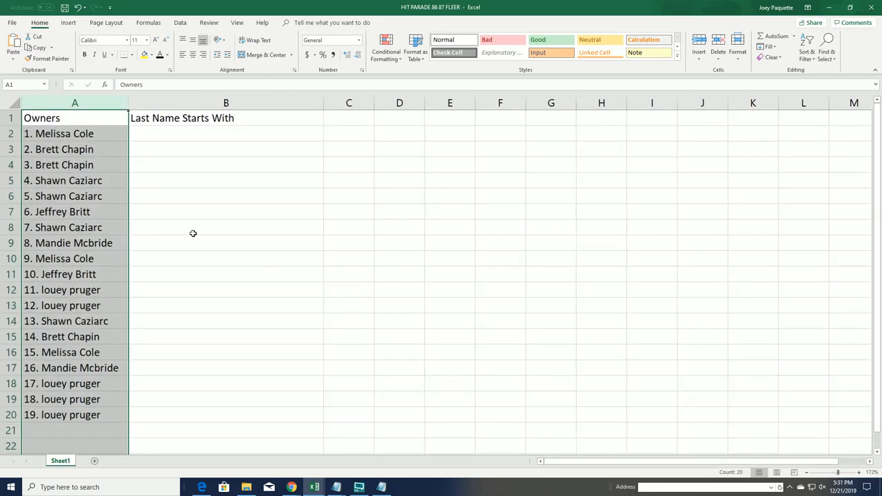
{"action": "left_click", "coordinate": [226, 133]}
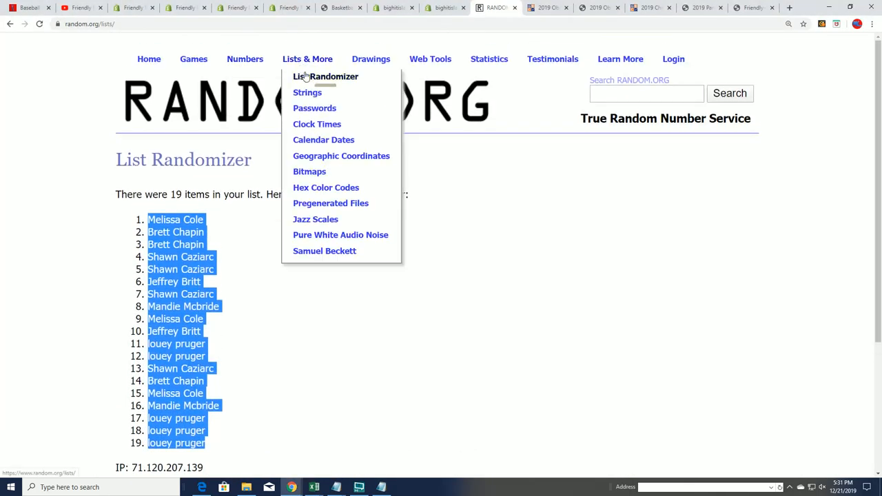
- Copy the 19 letters from the notes into a fresh List Randomizer and randomize them
{"action": "left_click", "coordinate": [325, 76]}
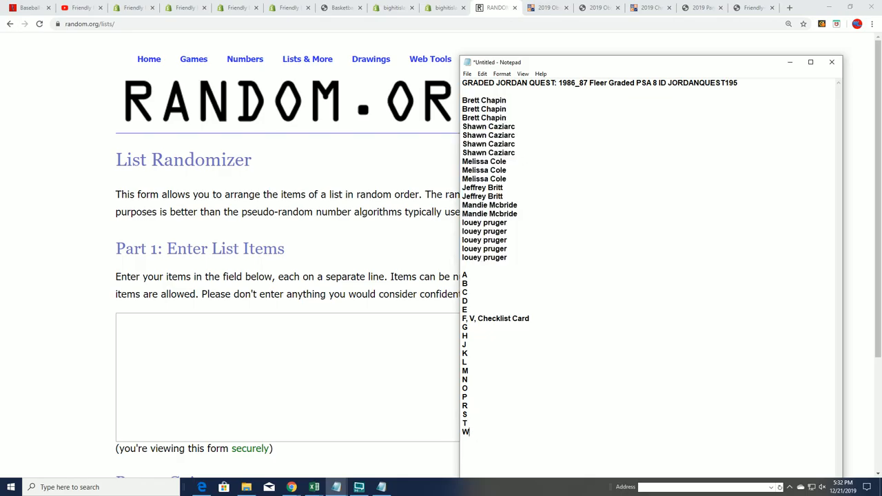
{"action": "right_click", "coordinate": [465, 275]}
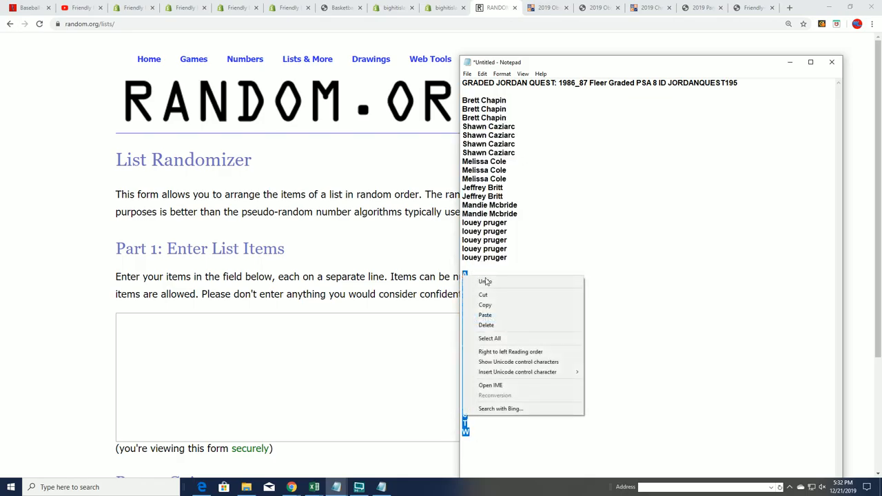
{"action": "left_click", "coordinate": [300, 376]}
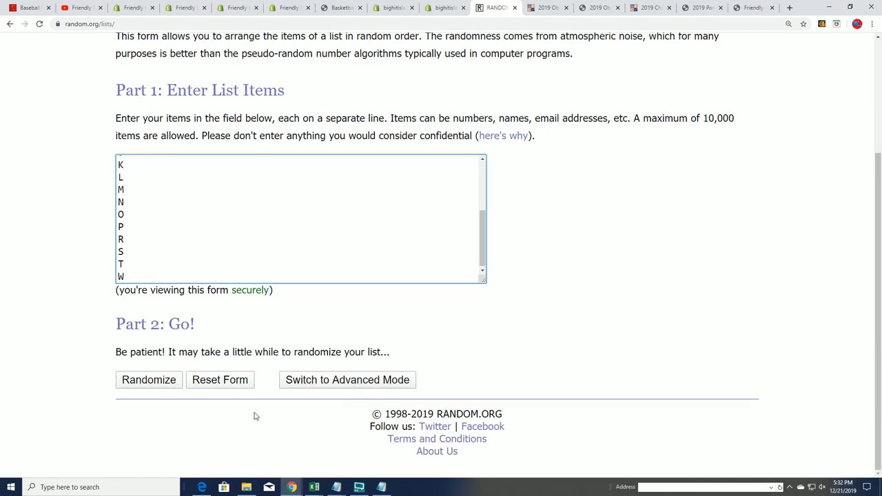
{"action": "left_click", "coordinate": [148, 379]}
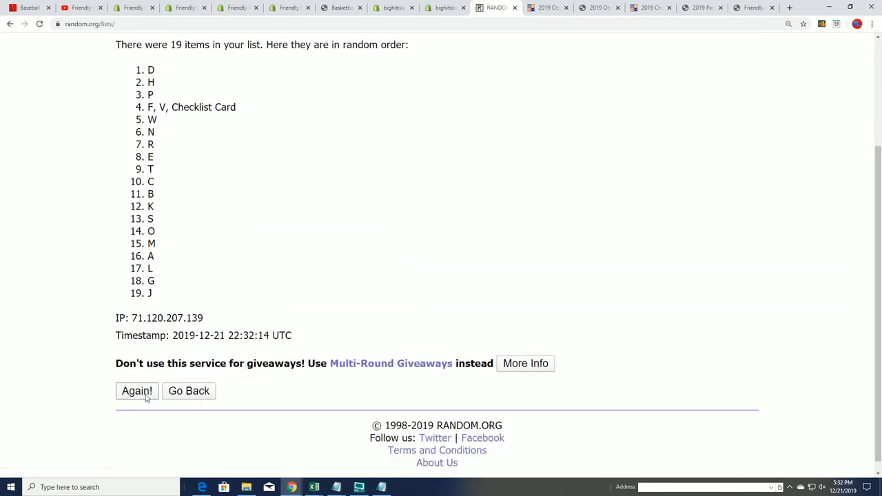
- Reshuffle the letters four more times and select the resulting list starting with F
{"action": "left_click", "coordinate": [137, 391]}
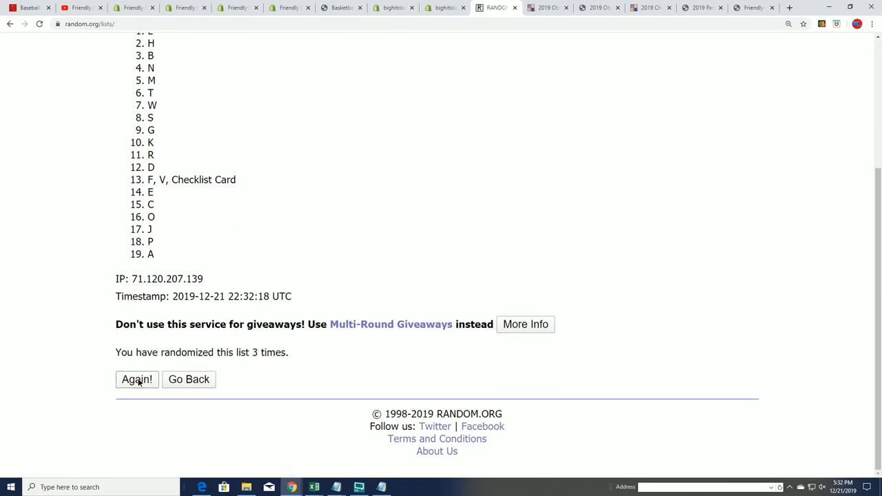
{"action": "left_click", "coordinate": [136, 378]}
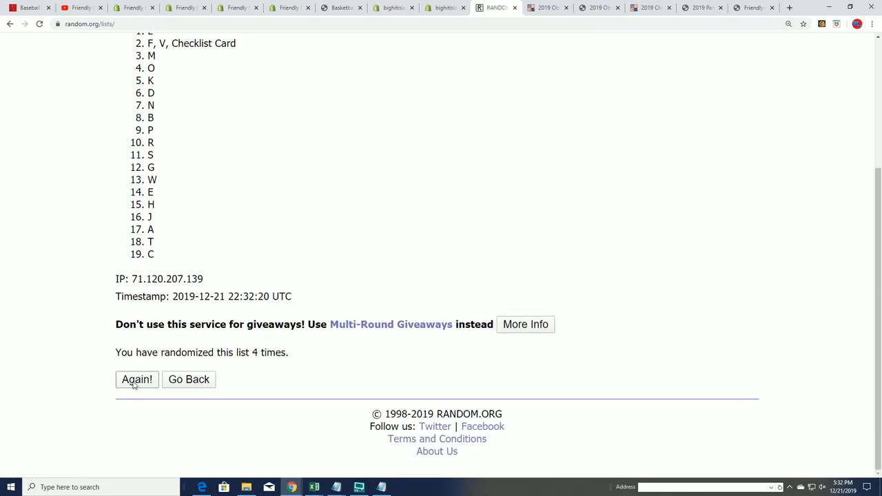
{"action": "left_click", "coordinate": [137, 379]}
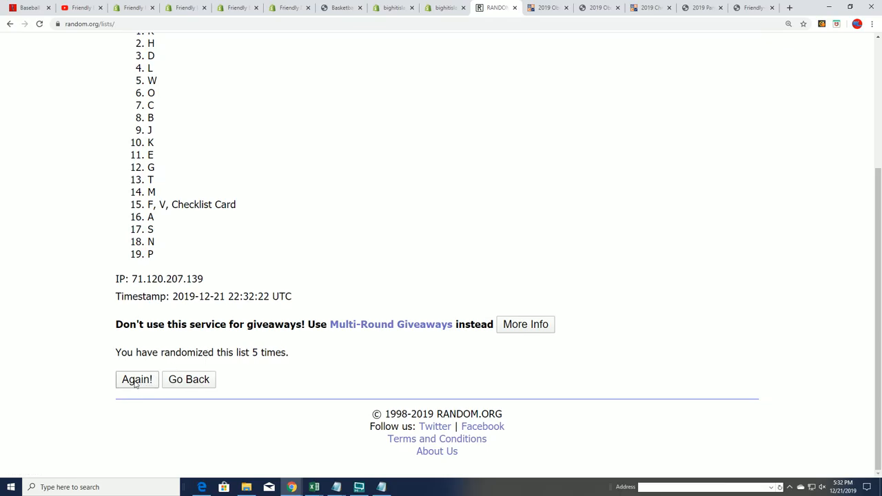
{"action": "left_click", "coordinate": [137, 379]}
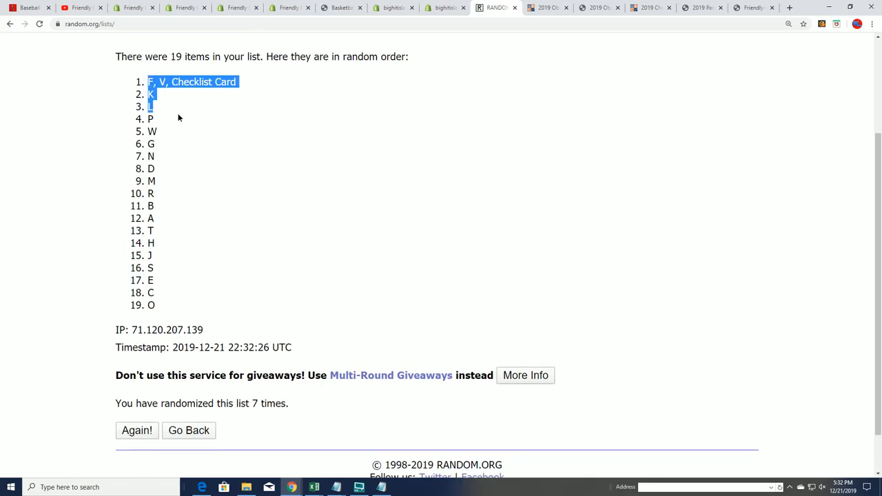
{"action": "left_click_drag", "start_coordinate": [150, 94], "coordinate": [150, 304]}
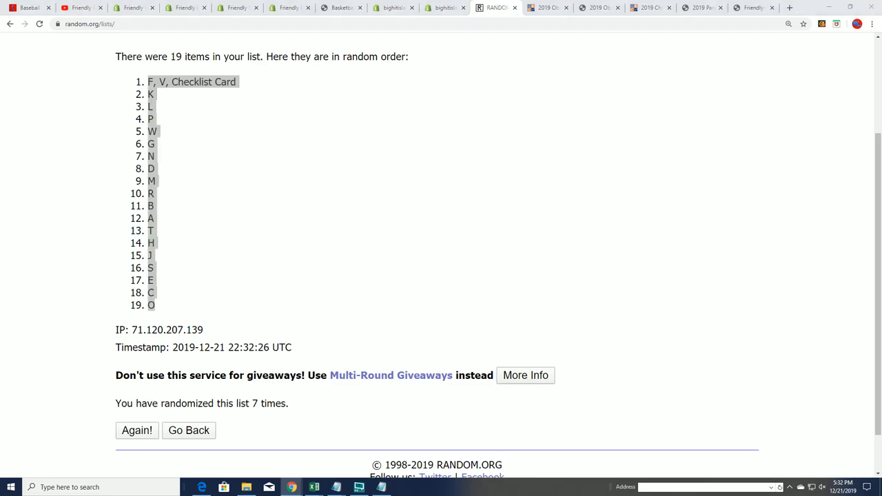
{"action": "left_click_drag", "start_coordinate": [149, 82], "coordinate": [153, 305]}
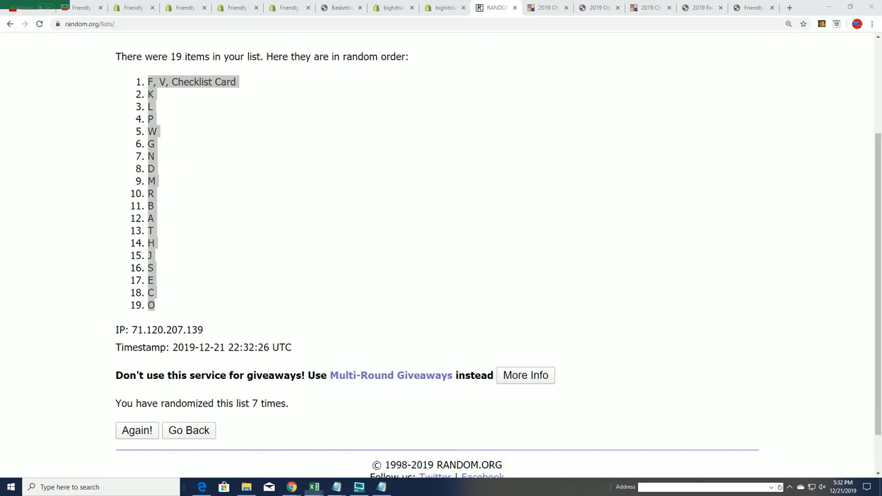
- Paste the shuffled letters into B2:B20 beside the owners and clear the selection
{"action": "left_click", "coordinate": [313, 487]}
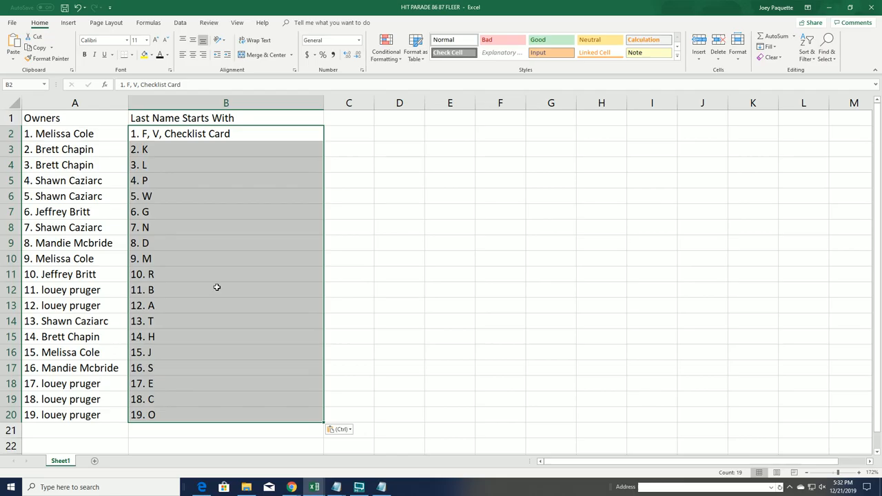
{"action": "left_click", "coordinate": [226, 289]}
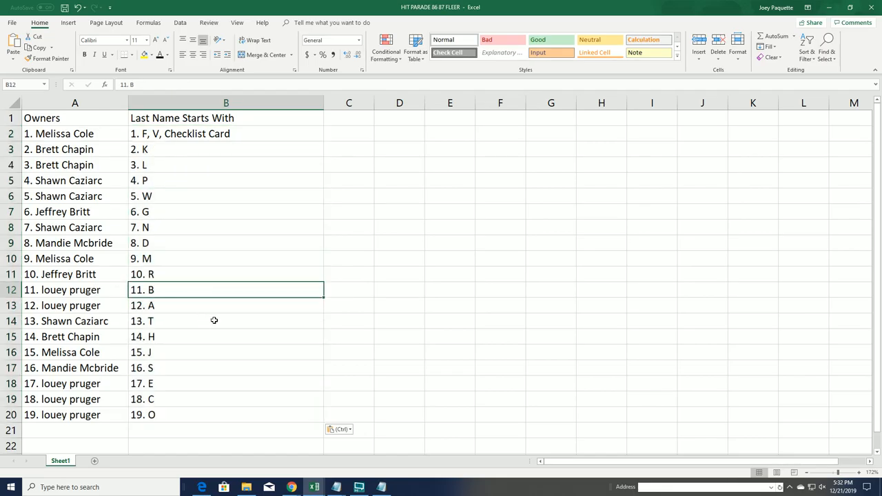
{"action": "mouse_move", "coordinate": [199, 422]}
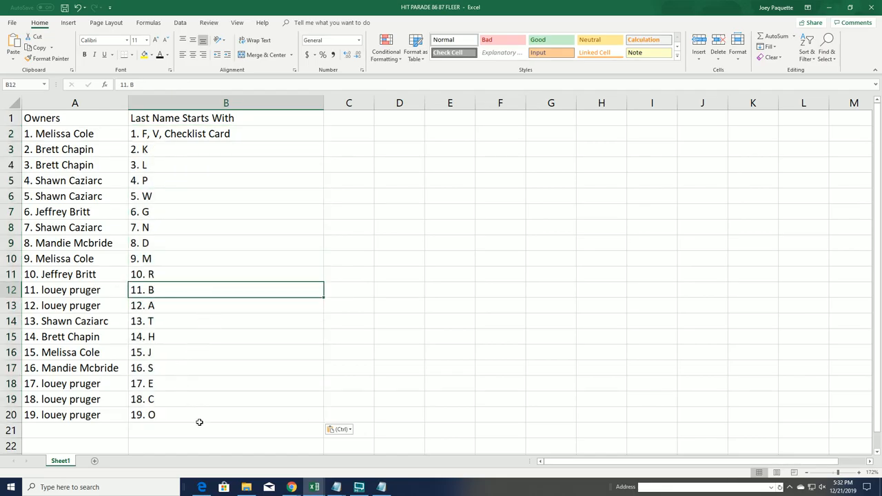
{"action": "left_click", "coordinate": [226, 259]}
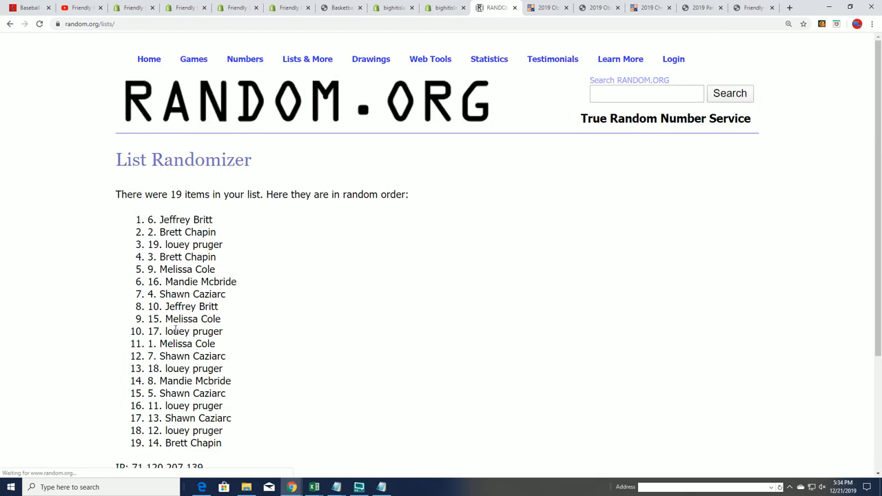
{"action": "left_click", "coordinate": [137, 379]}
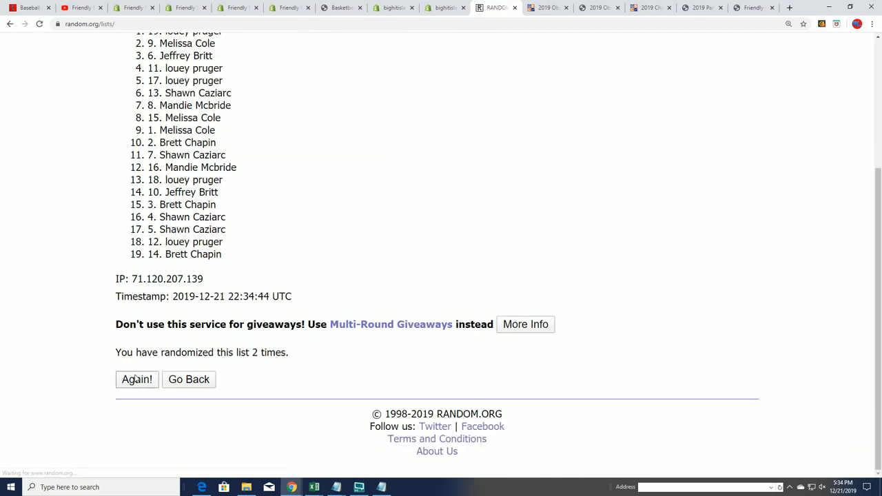
{"action": "left_click", "coordinate": [136, 379]}
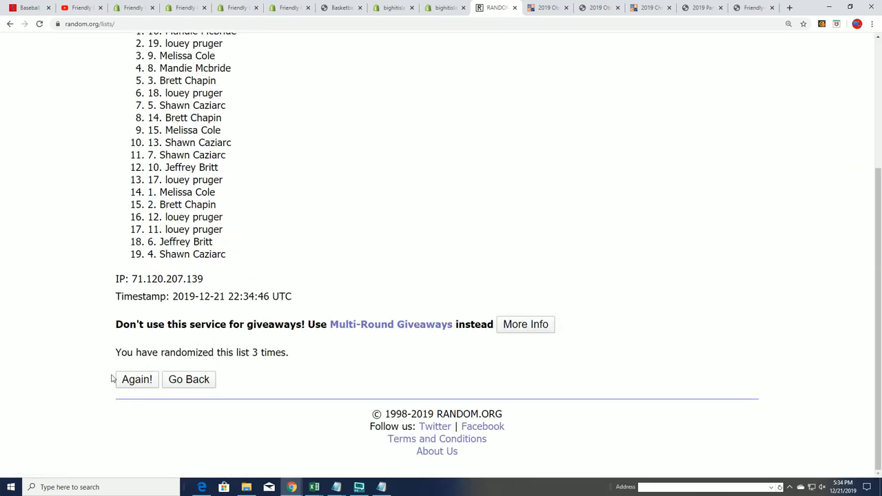
{"action": "left_click", "coordinate": [137, 379]}
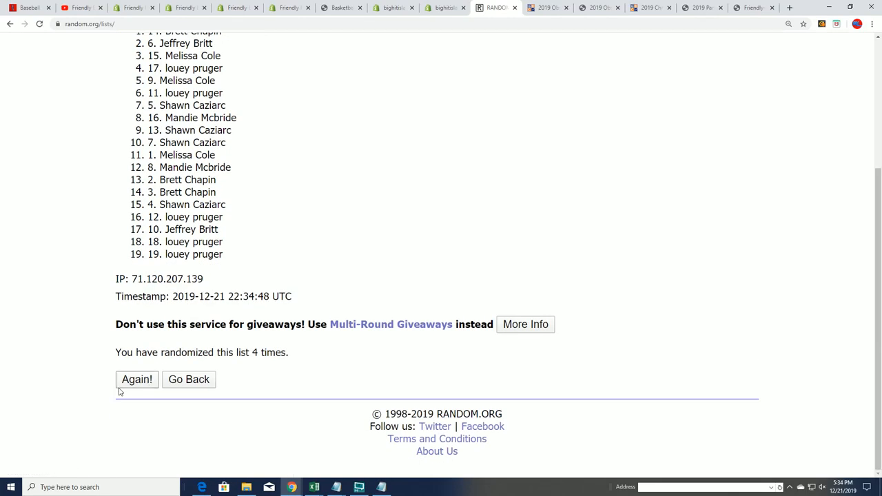
{"action": "left_click", "coordinate": [136, 379]}
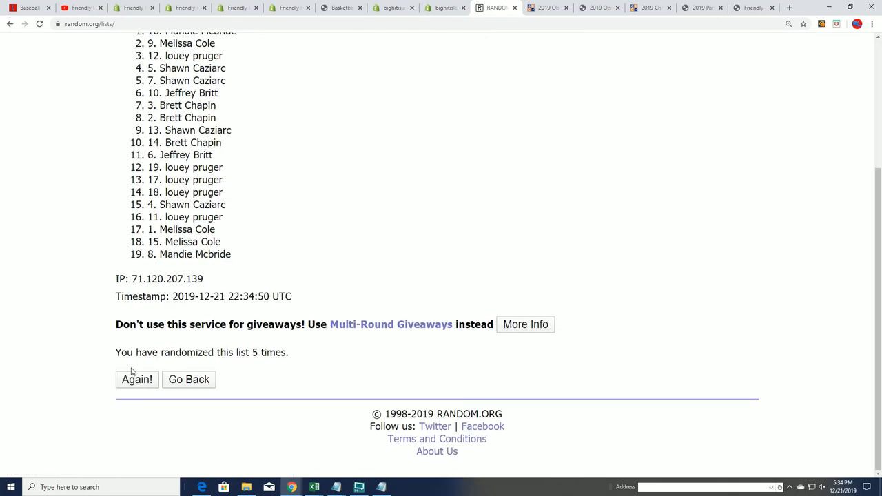
{"action": "left_click", "coordinate": [137, 379]}
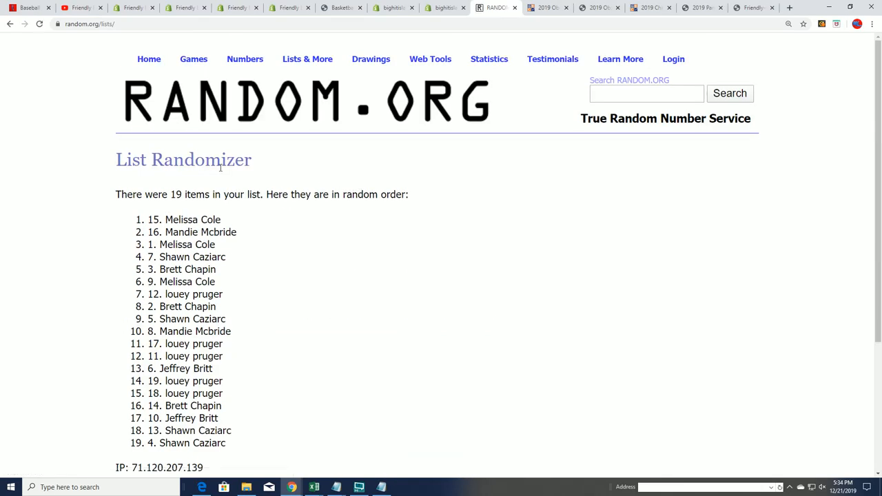
{"action": "double_click", "coordinate": [192, 219]}
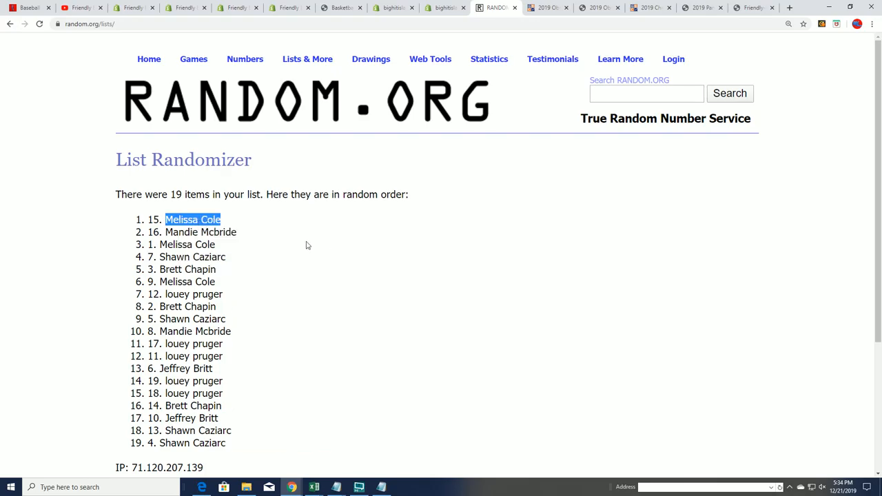
{"action": "mouse_move", "coordinate": [329, 19]}
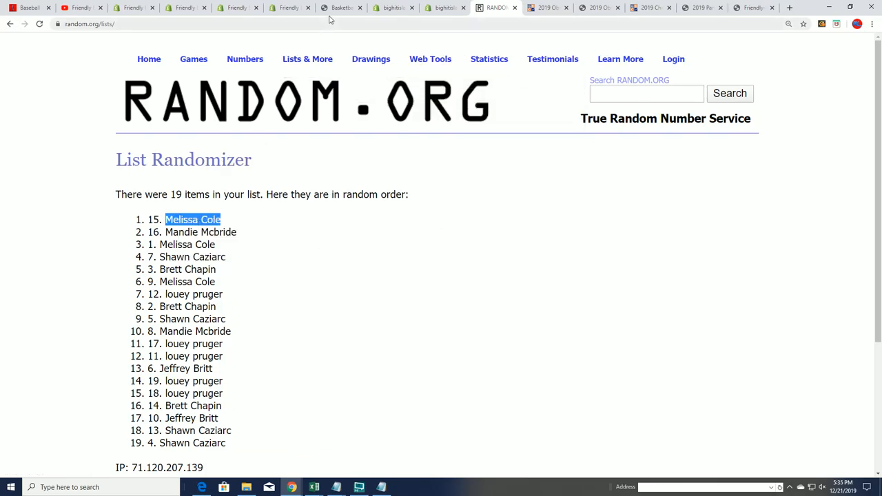
{"action": "left_click", "coordinate": [341, 7]}
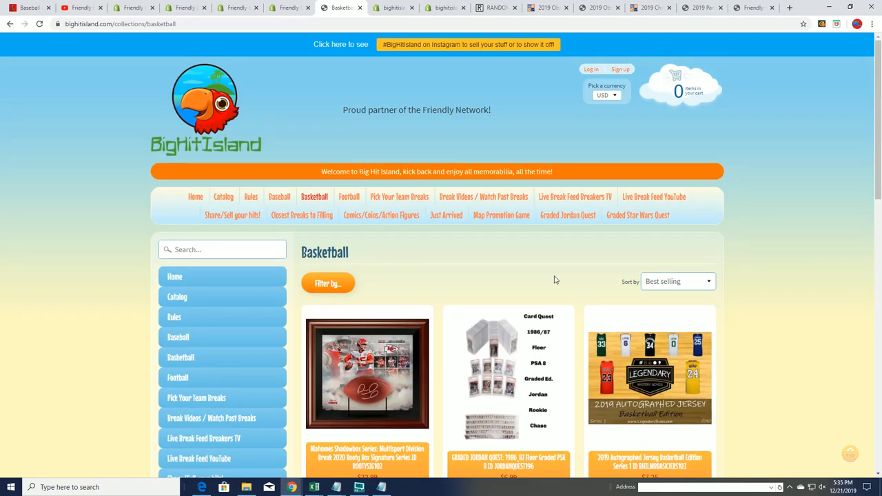